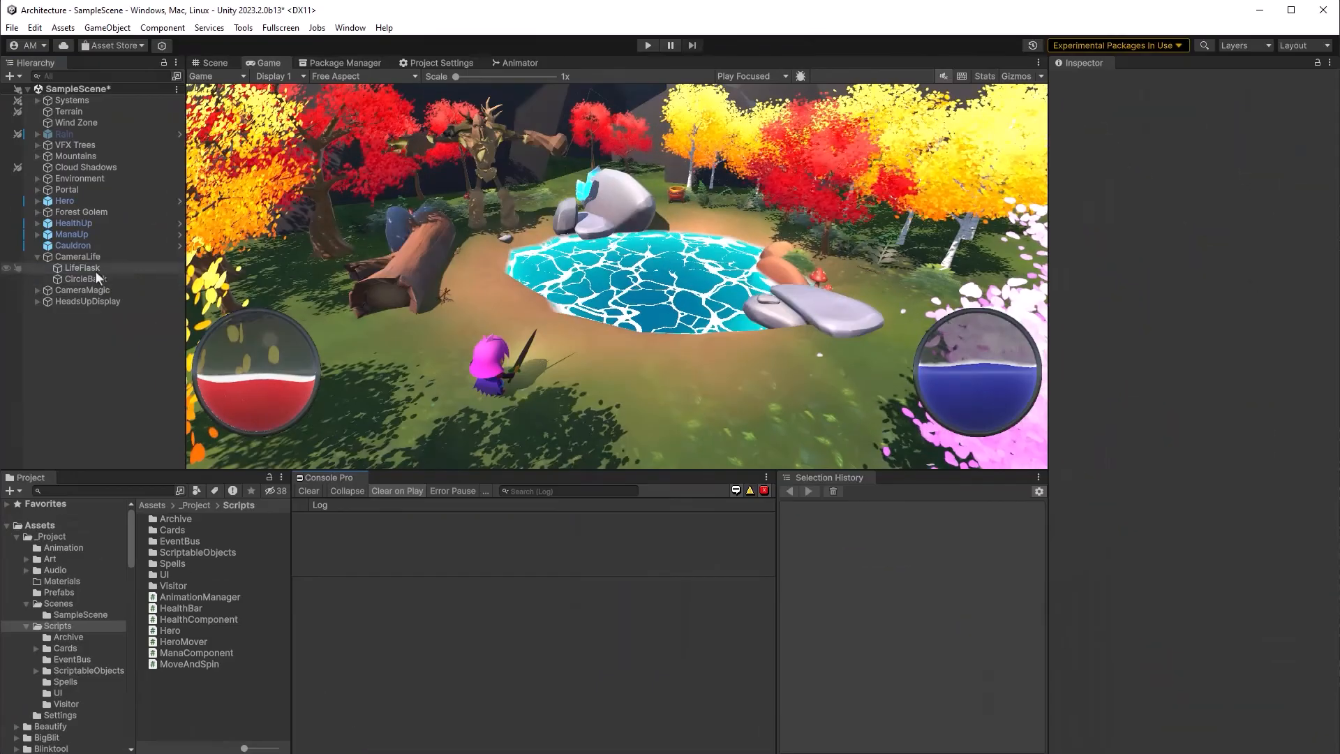
Step: Run the scene in Play mode so the console logs repeated 'Health: 100, Mana: 100' player events
click(81, 266)
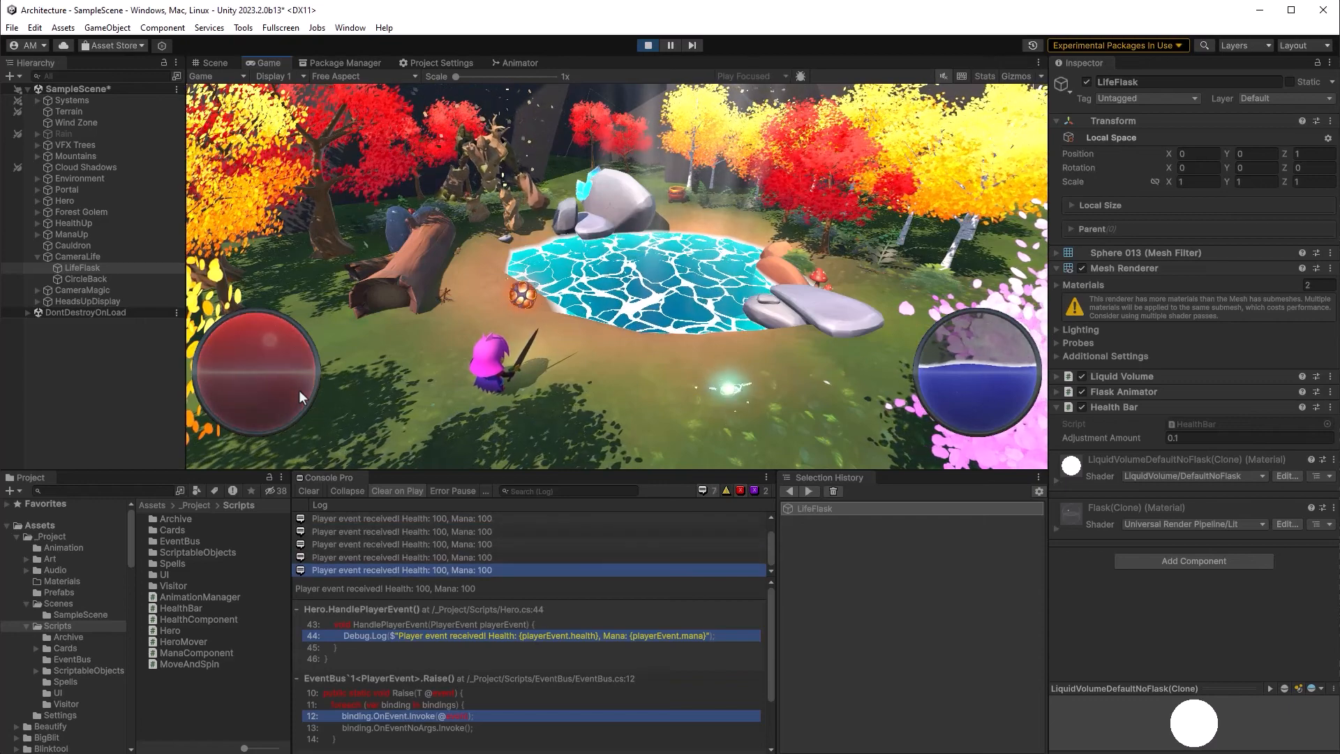
mouse_move(399, 417)
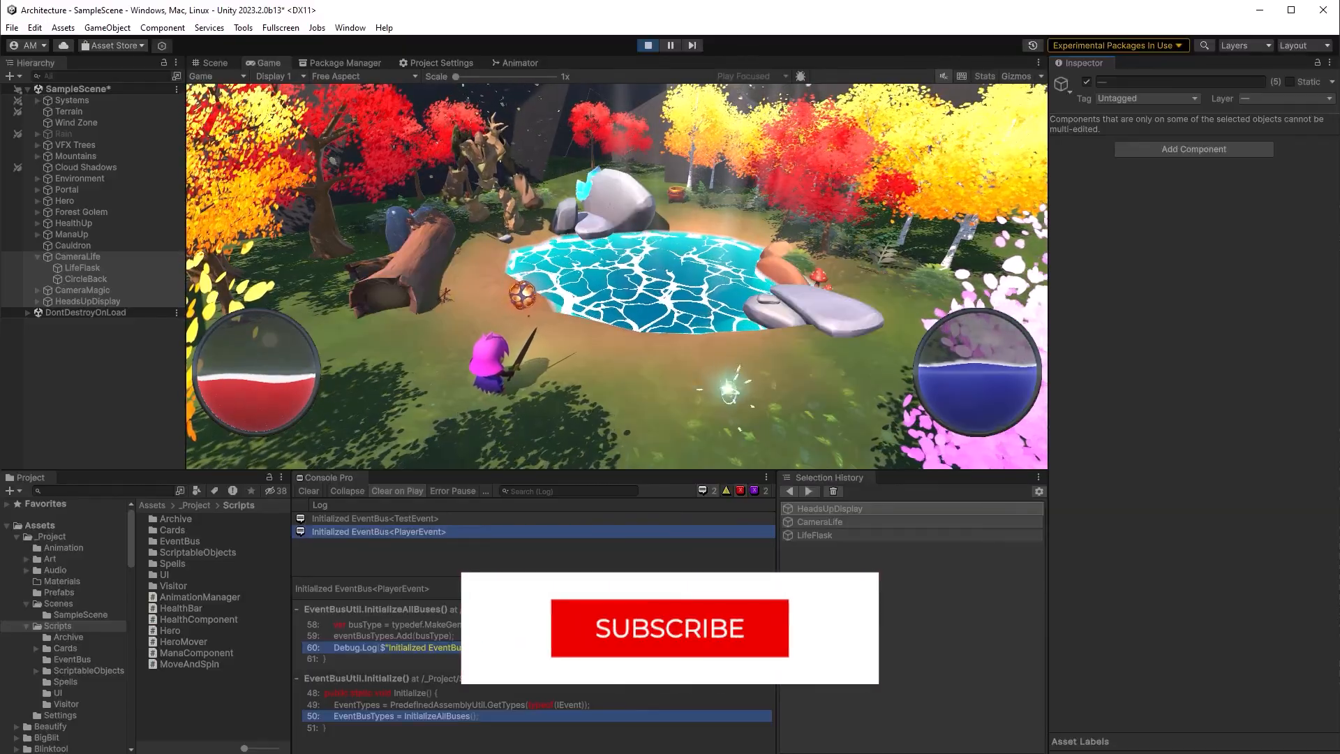
Step: Focus the running game so the health orb fills and the console lists the TestEvent and PlayerEvent bus initialisation
click(670, 627)
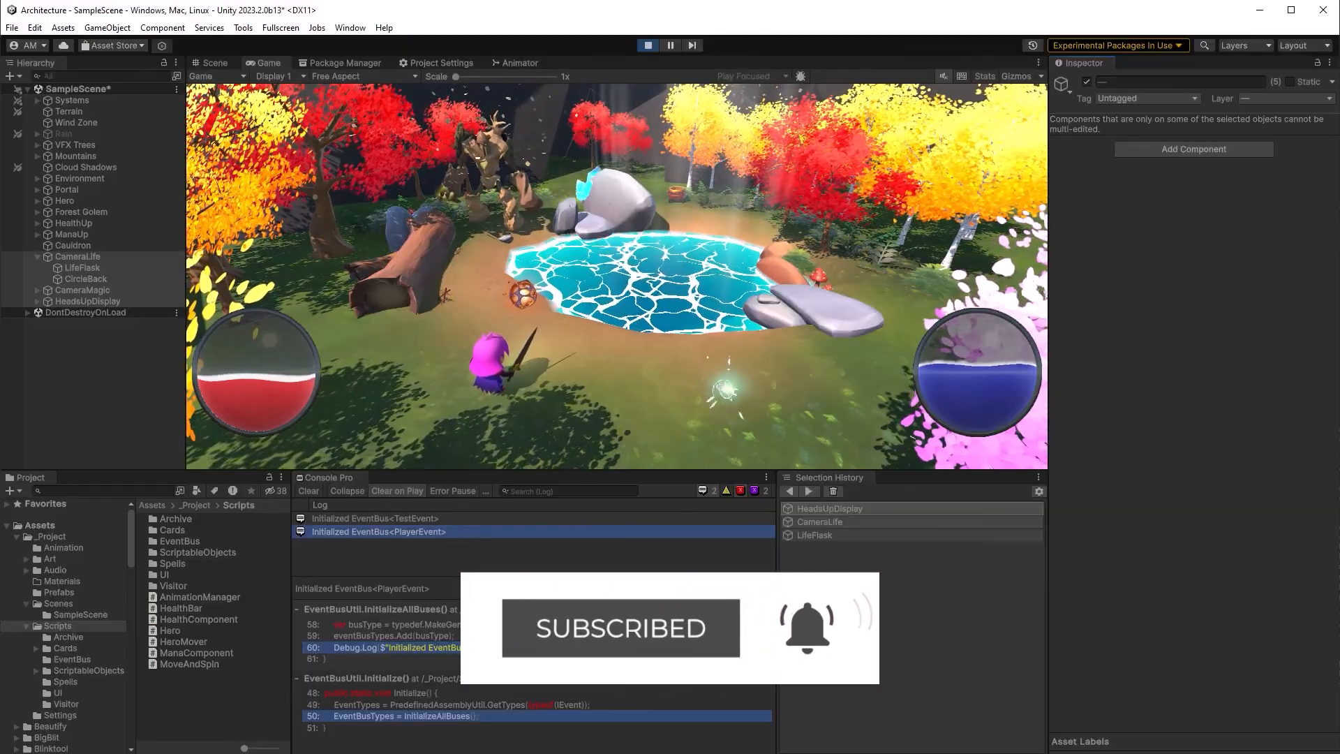